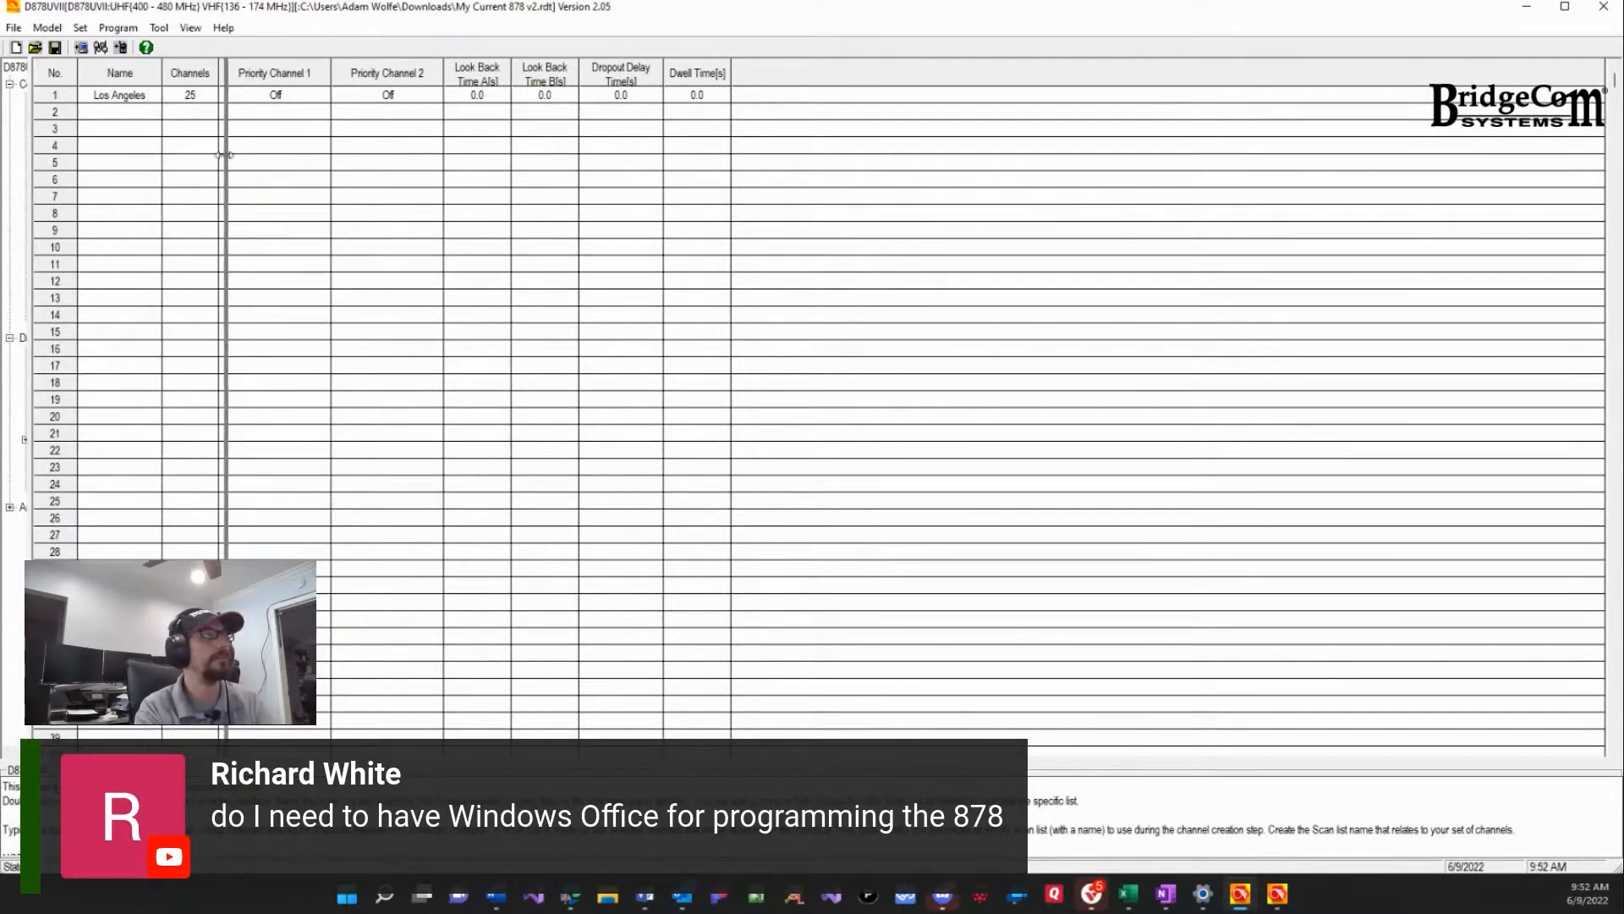
- Switch from the CPS scan list editor to the Edge browser showing Pi-Star
{"action": "left_click", "coordinate": [50, 101]}
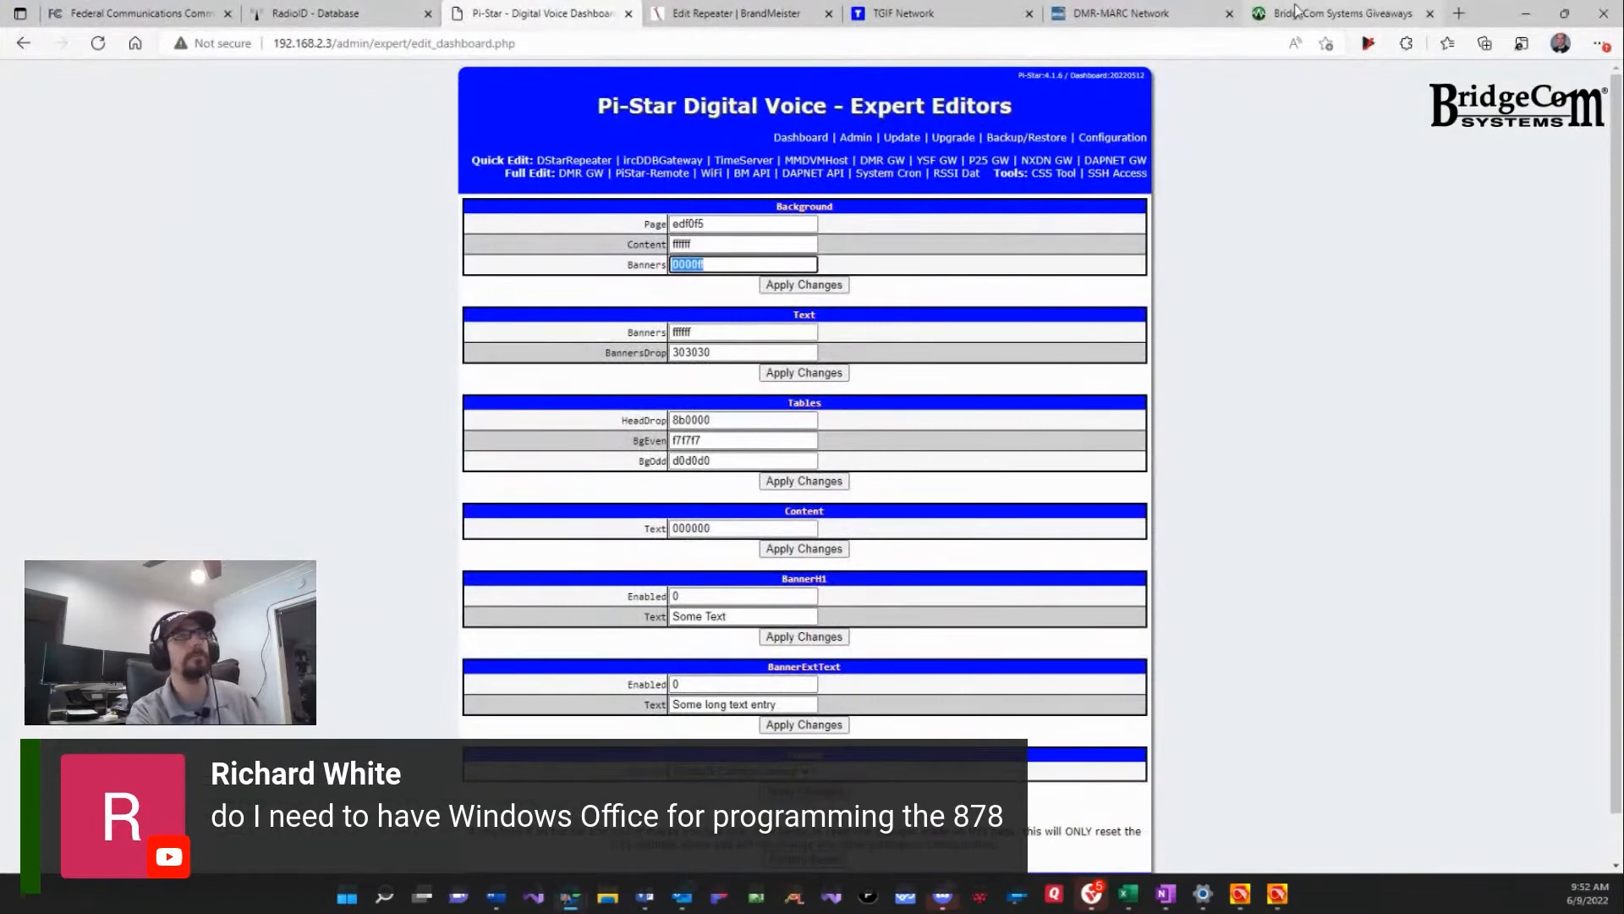
- Navigate from the BridgeCom giveaways page back home and into the Support Help Center
{"action": "left_click", "coordinate": [1337, 14]}
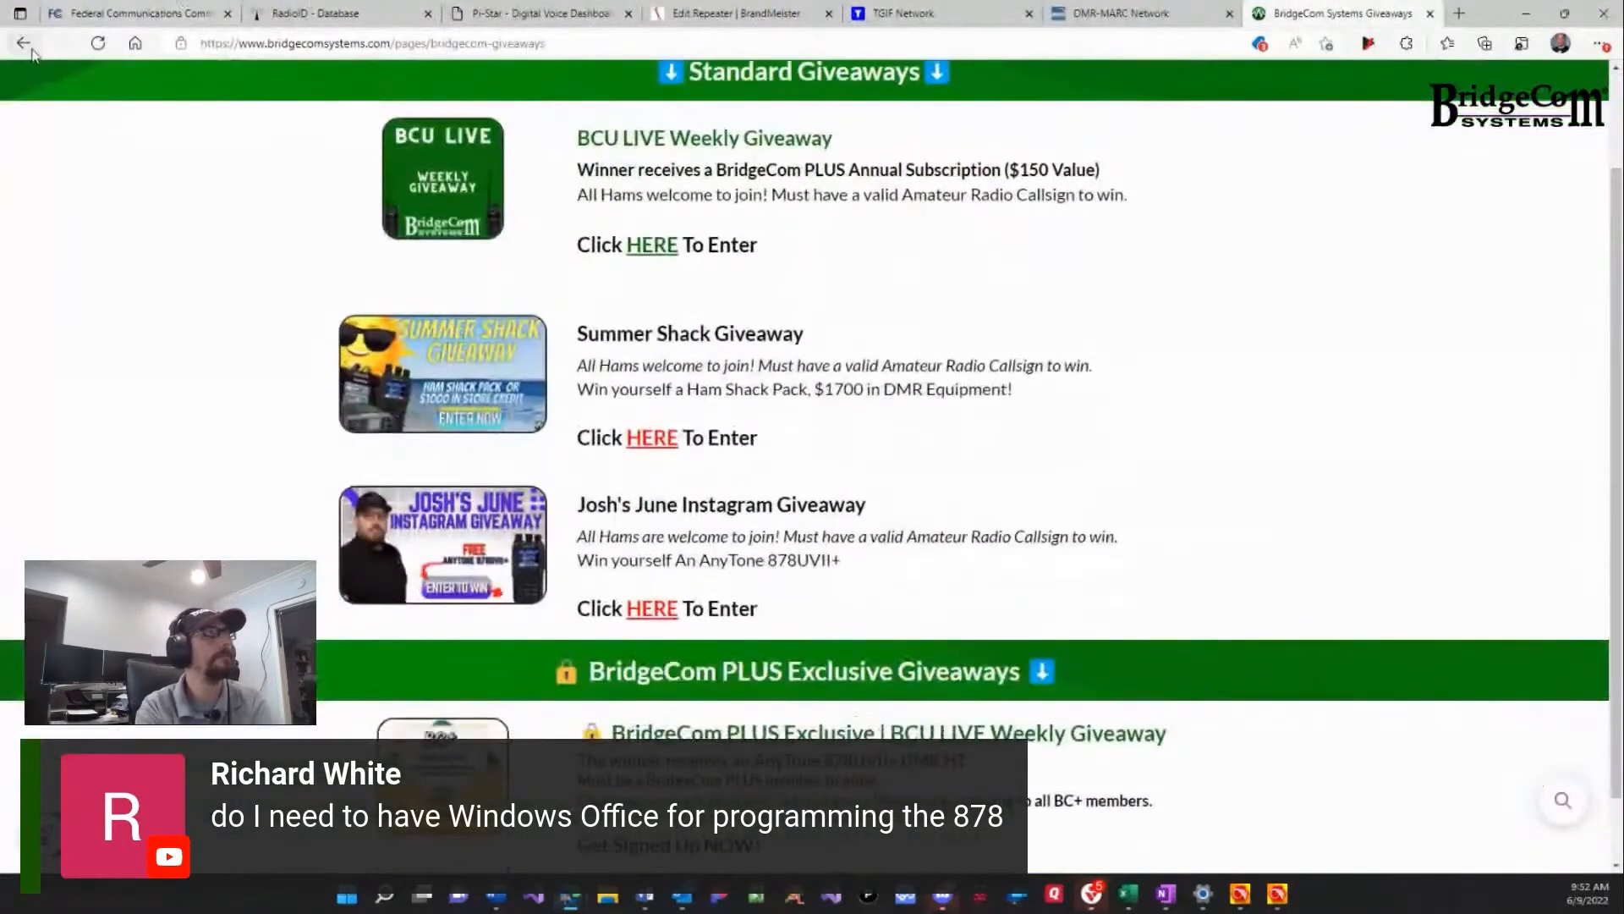
{"action": "left_click", "coordinate": [23, 42]}
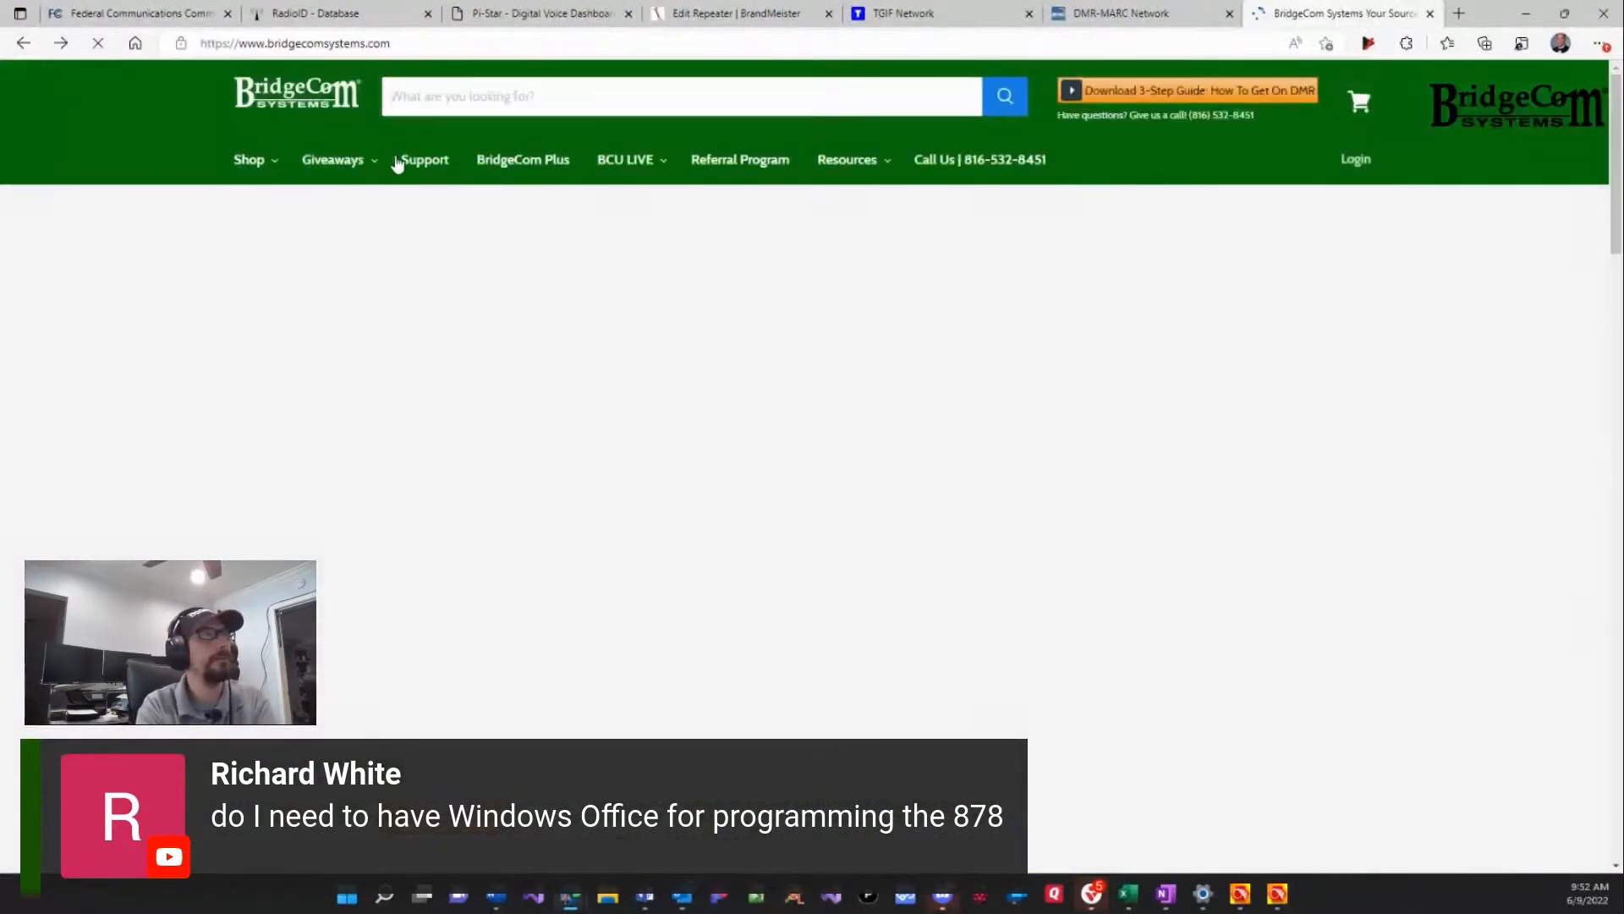
{"action": "left_click", "coordinate": [424, 160]}
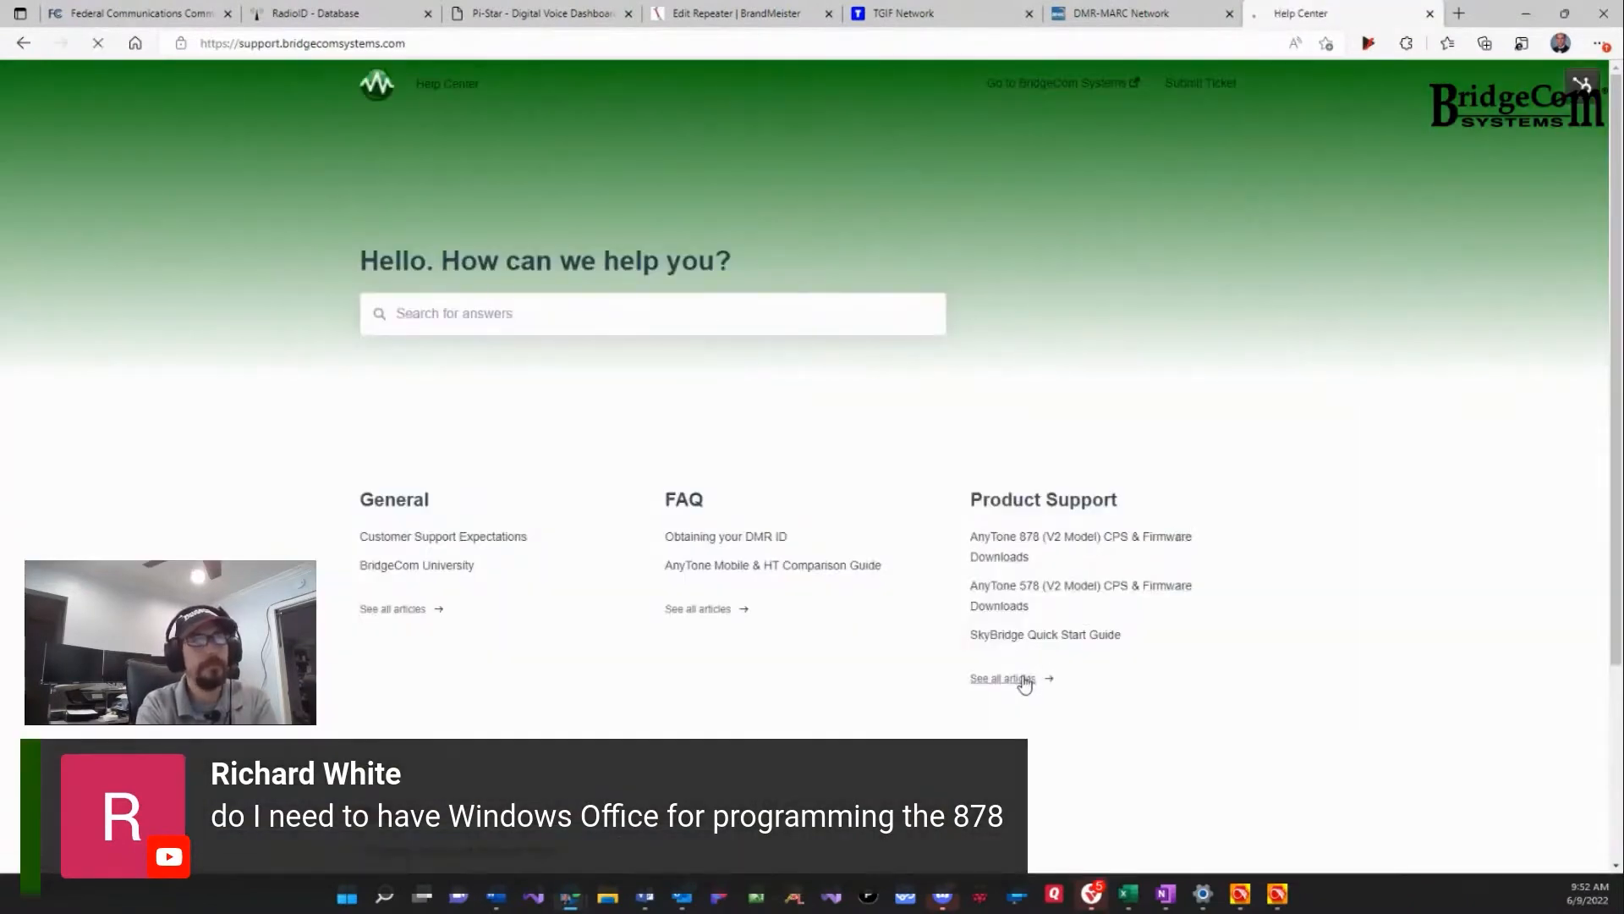
- From all Product Support articles, open 'AnyTone 878 (V2 Model) CPS & Firmware Downloads'
{"action": "left_click", "coordinate": [1003, 679]}
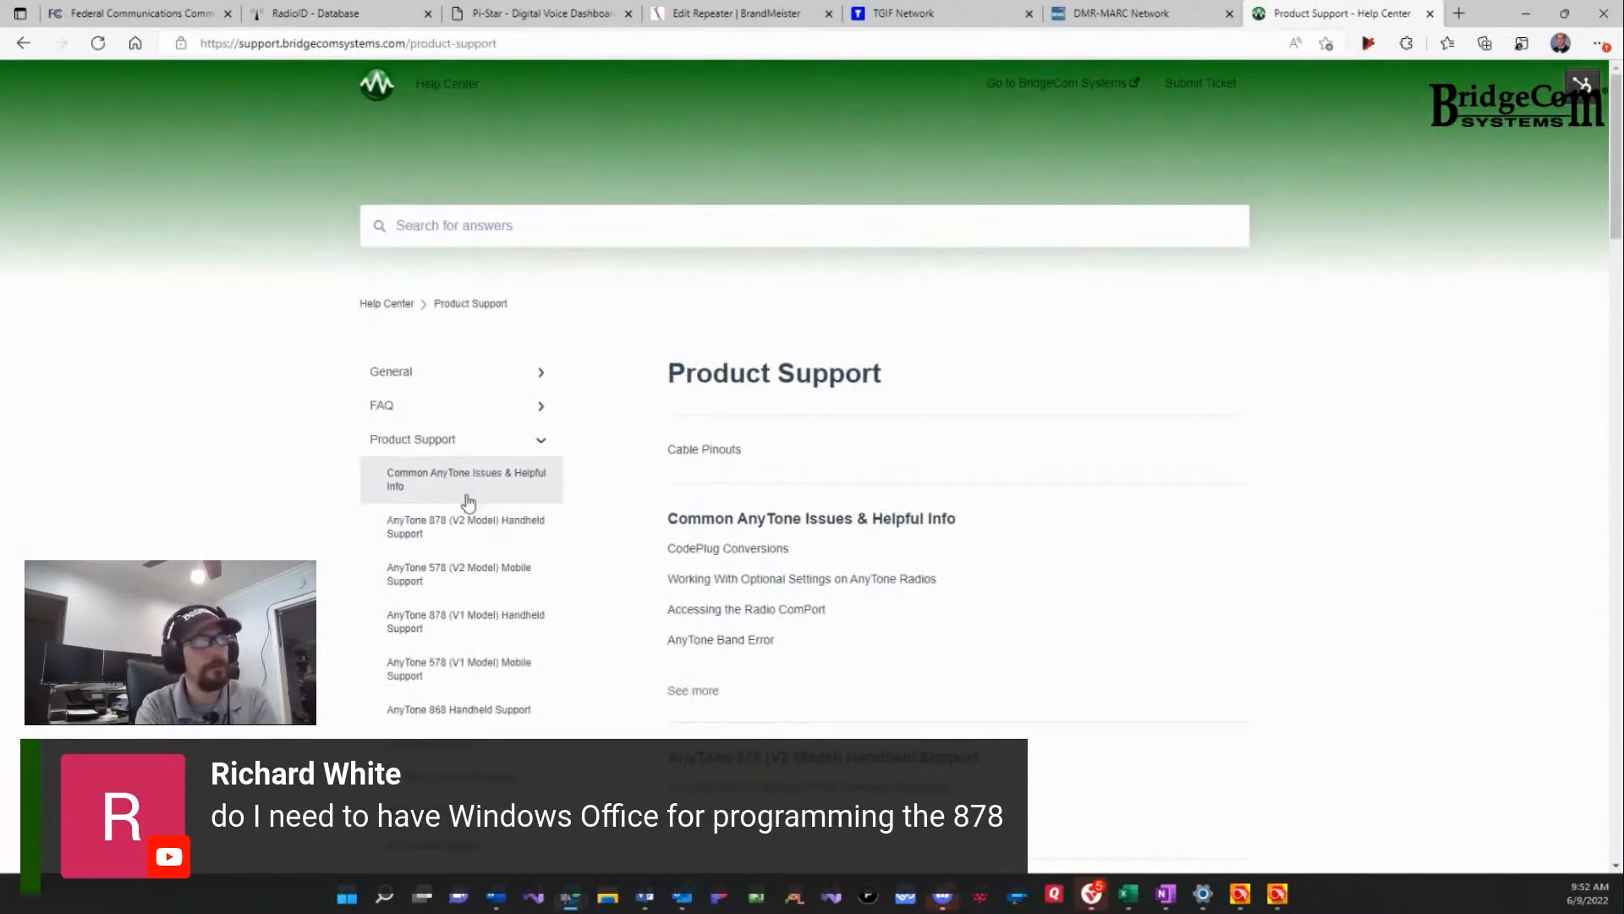
{"action": "mouse_move", "coordinate": [488, 526]}
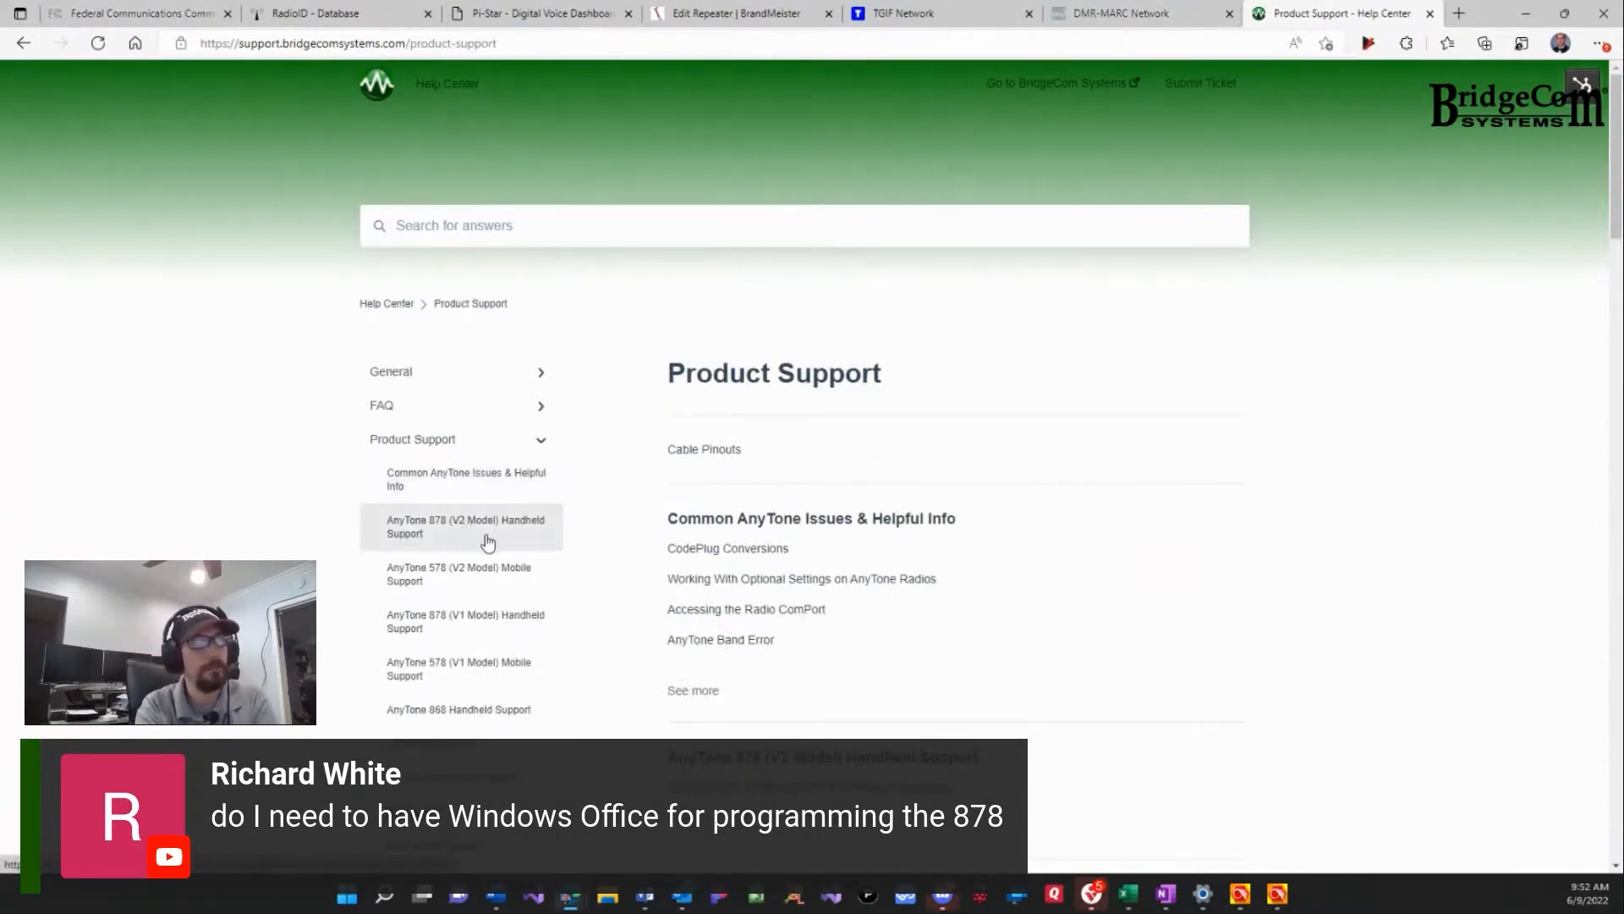
{"action": "mouse_move", "coordinate": [480, 591]}
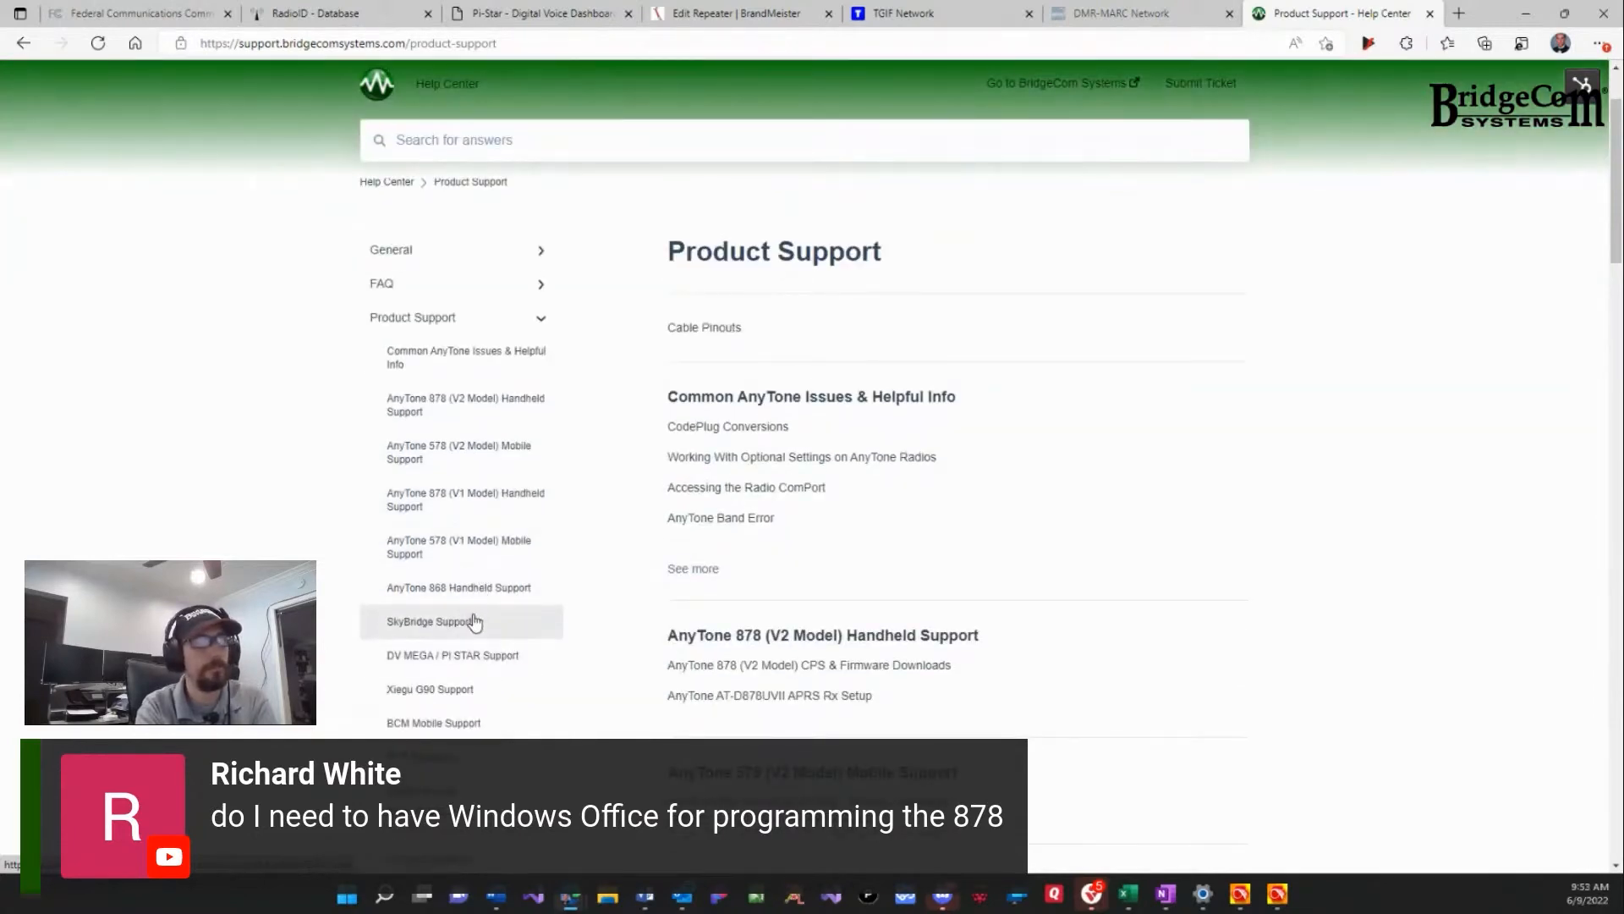
{"action": "scroll", "scroll_direction": "down", "scroll_amount": 3}
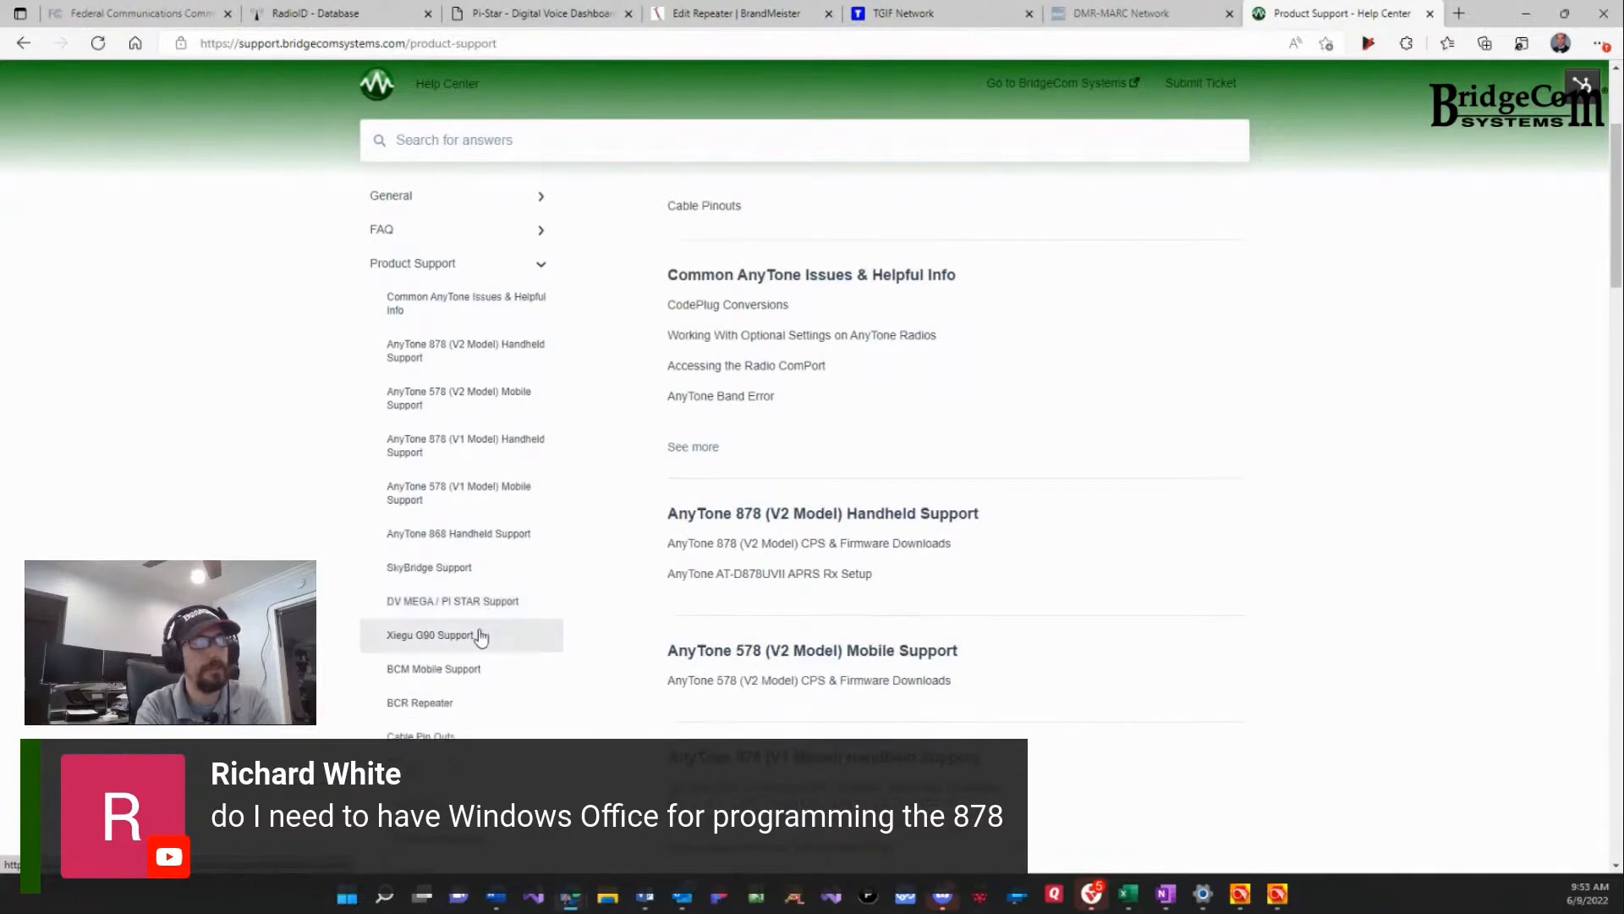
{"action": "mouse_move", "coordinate": [480, 712]}
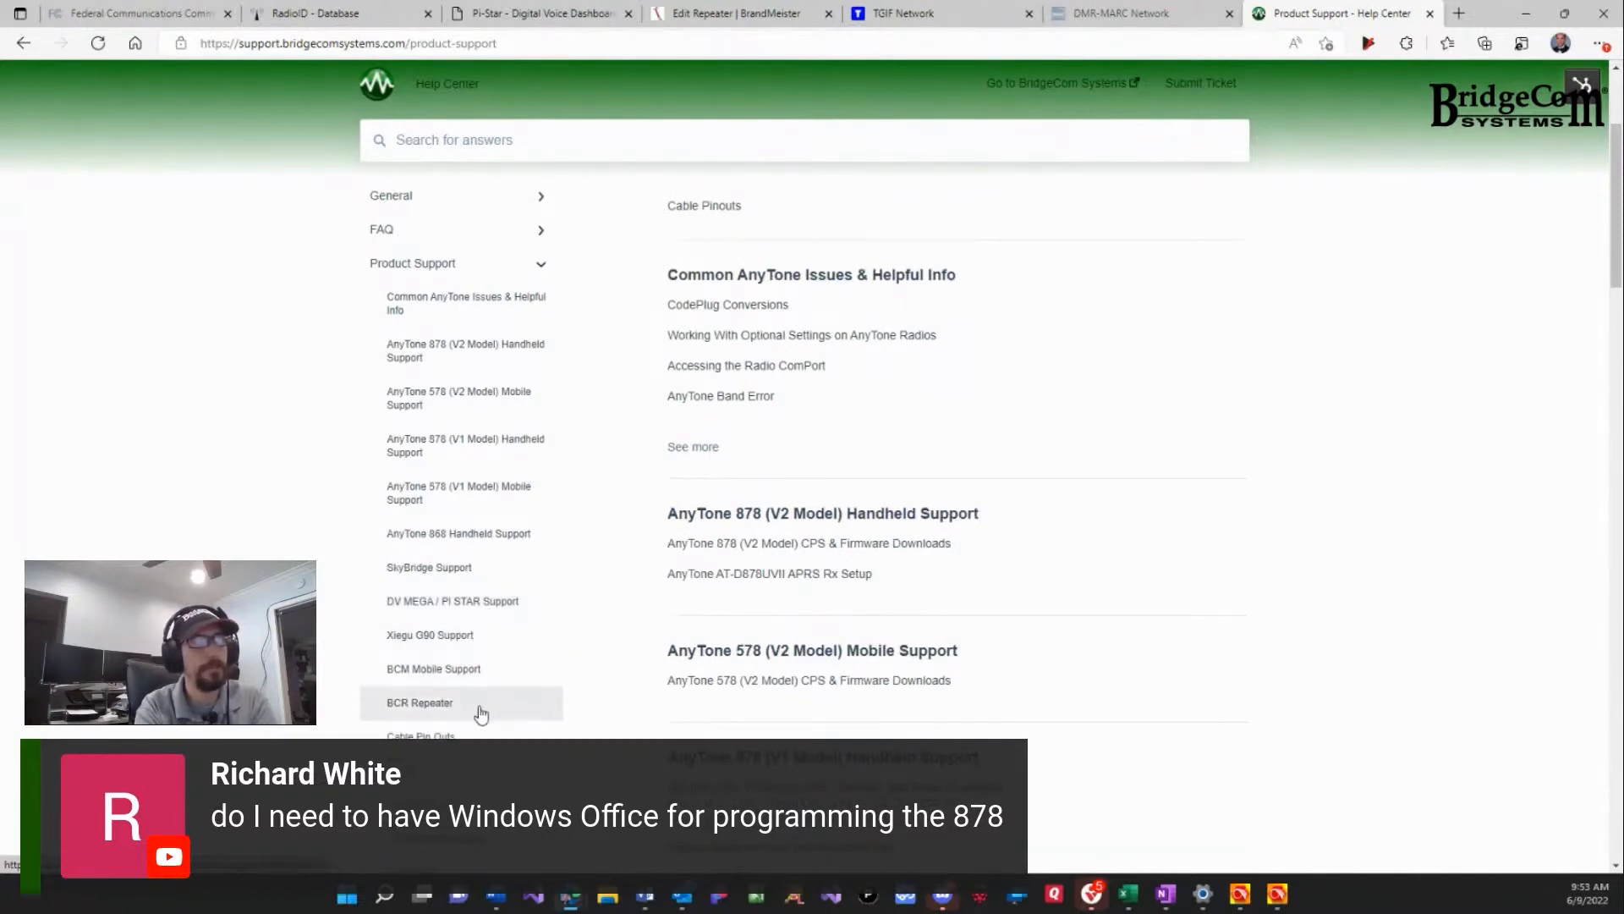
{"action": "mouse_move", "coordinate": [508, 737]}
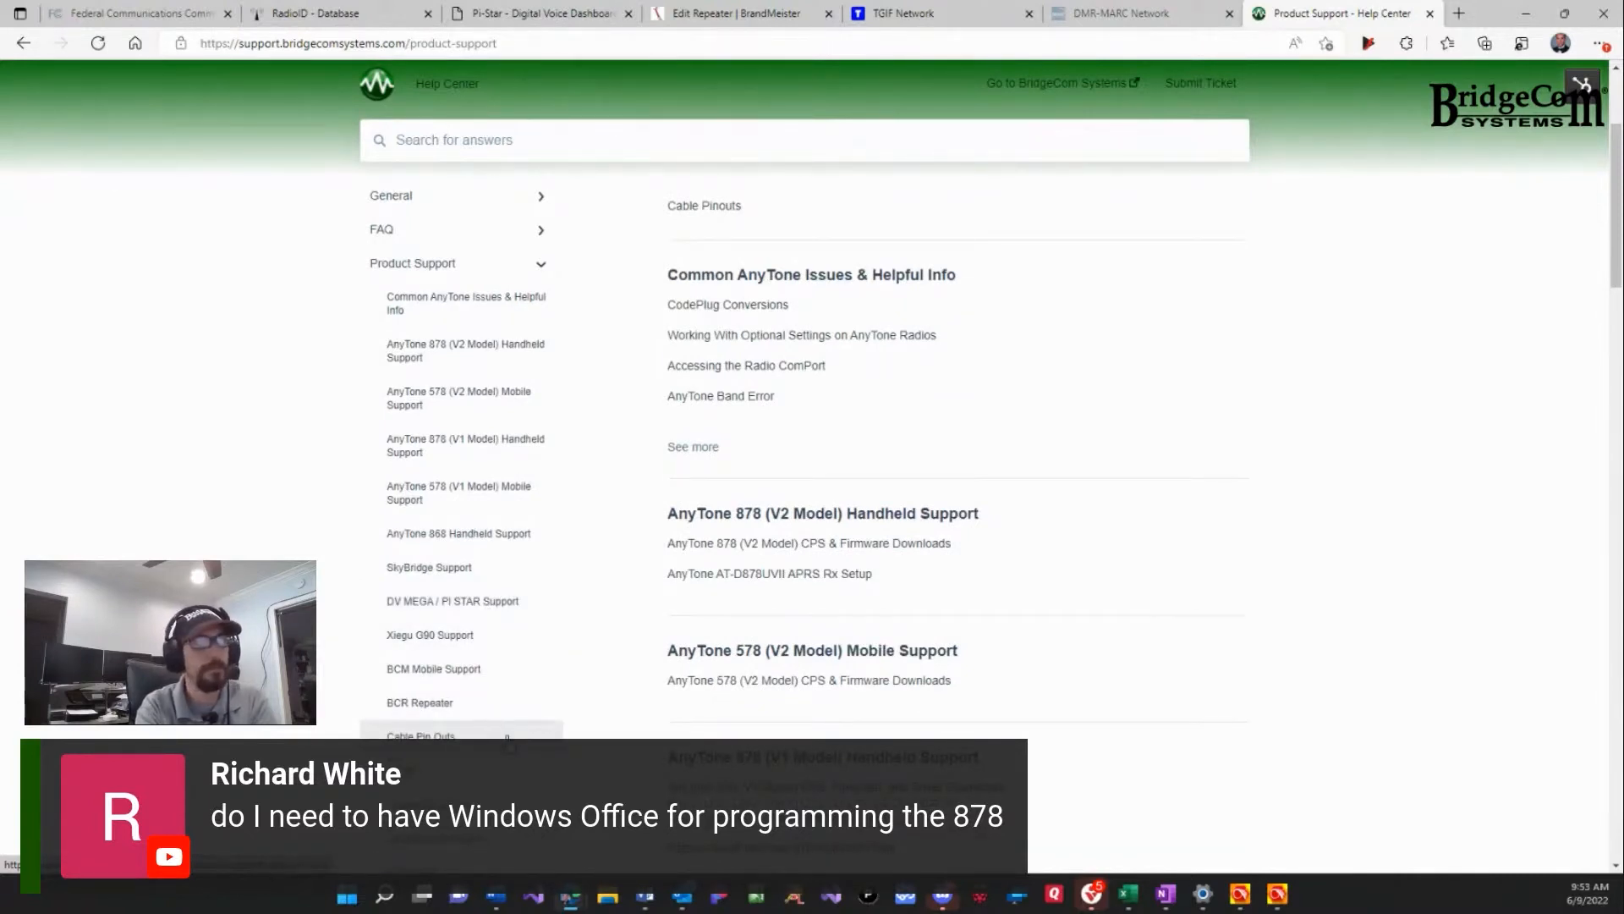
{"action": "scroll", "scroll_direction": "down", "scroll_amount": 3}
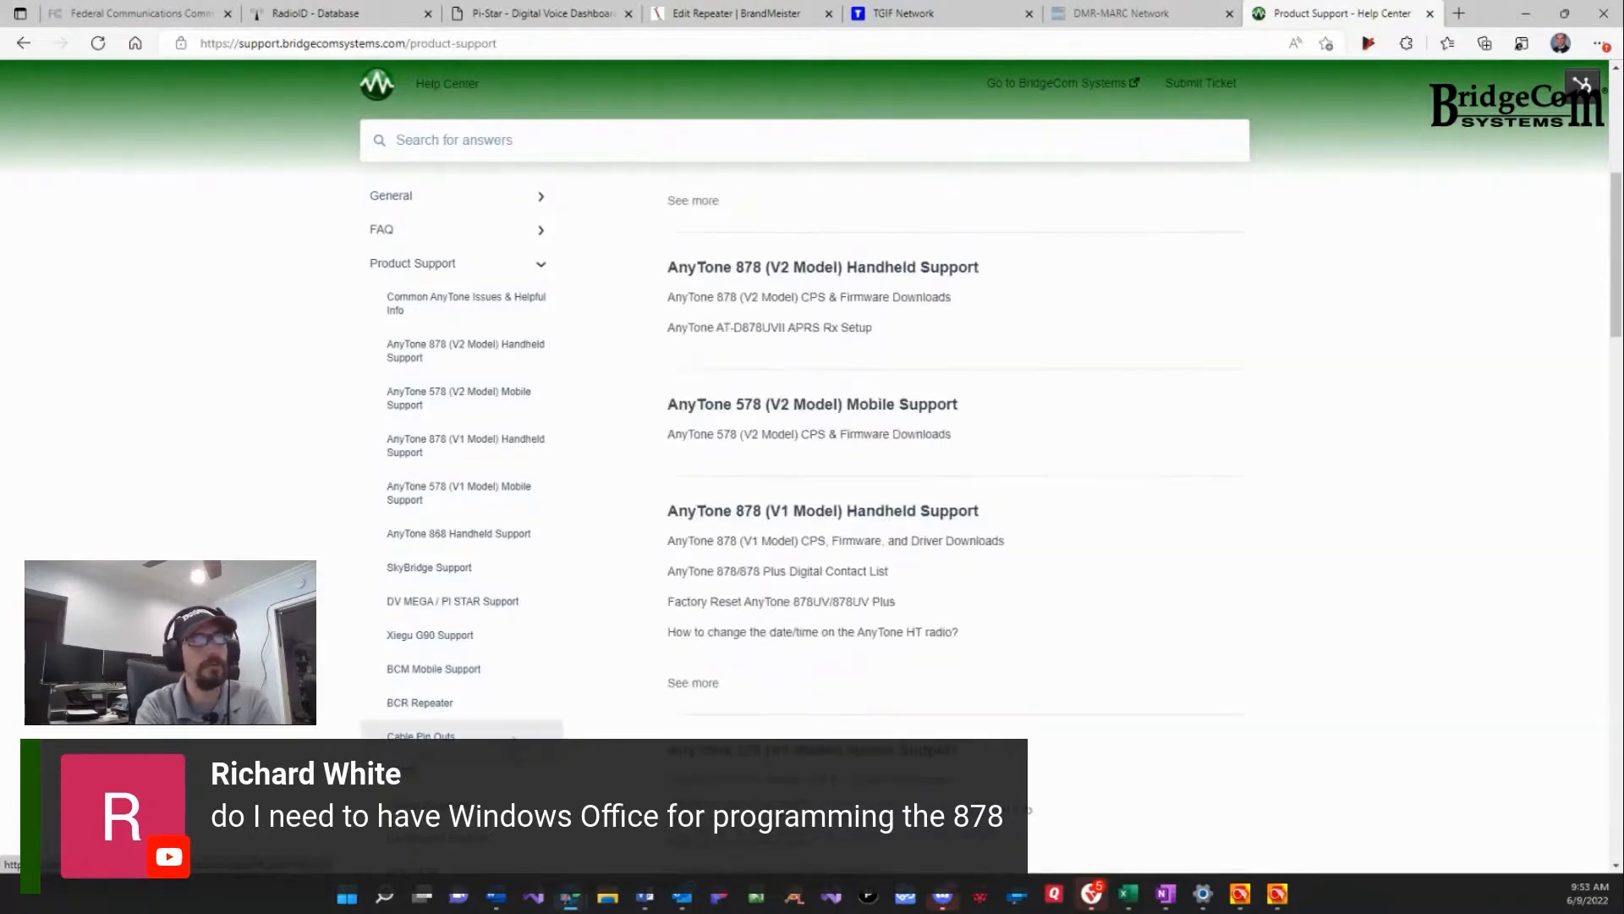
{"action": "scroll", "scroll_direction": "up", "scroll_amount": 3}
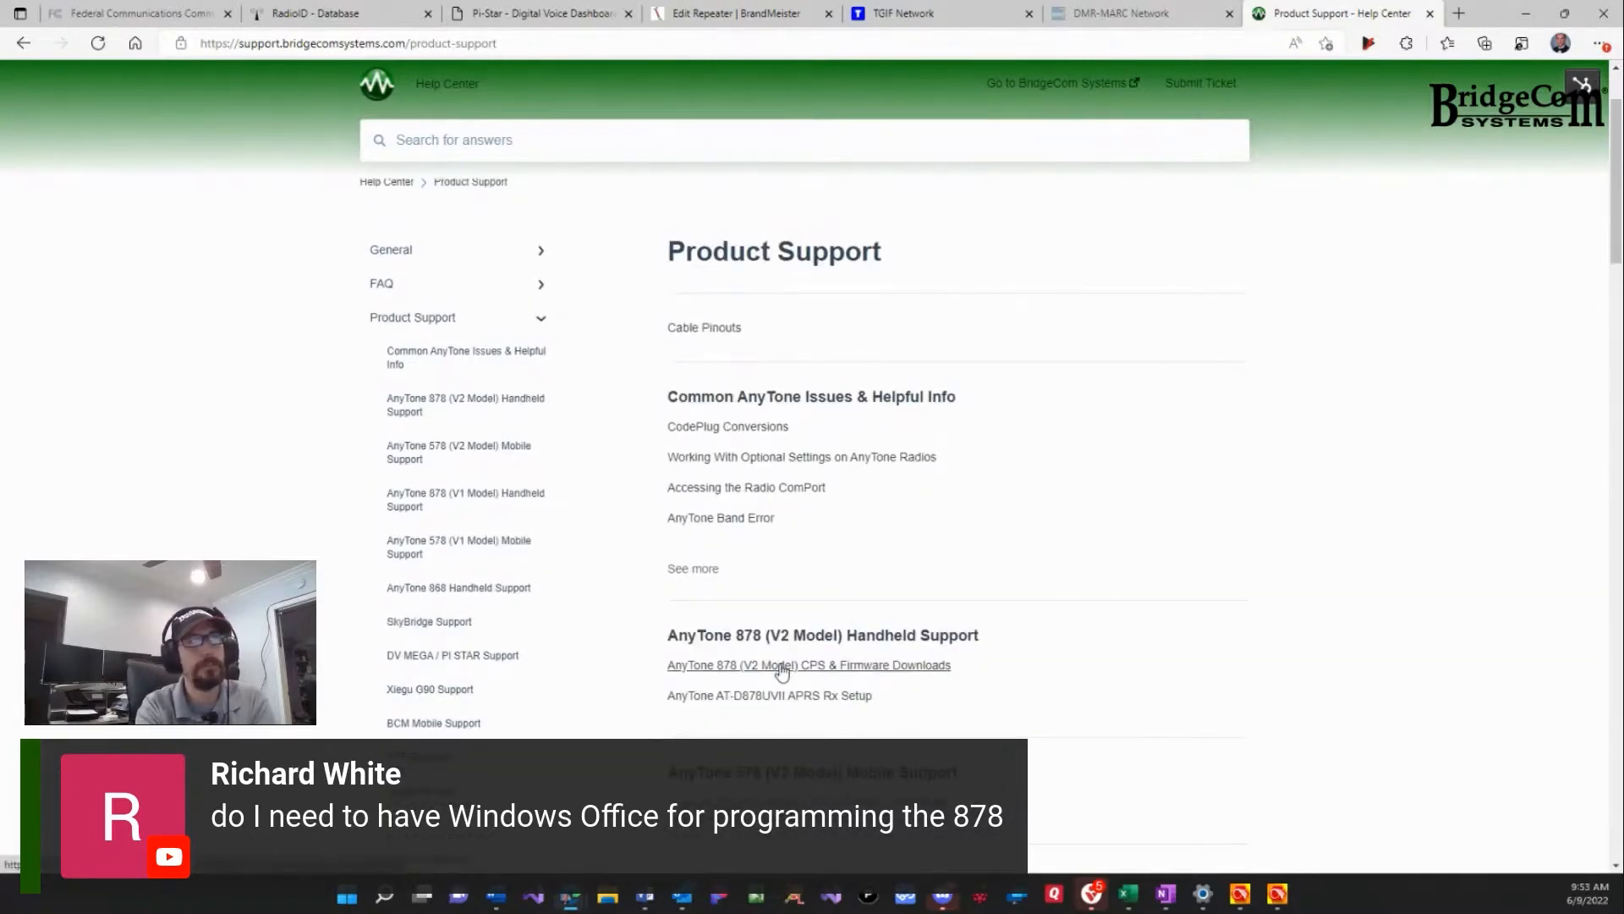
{"action": "left_click", "coordinate": [808, 664]}
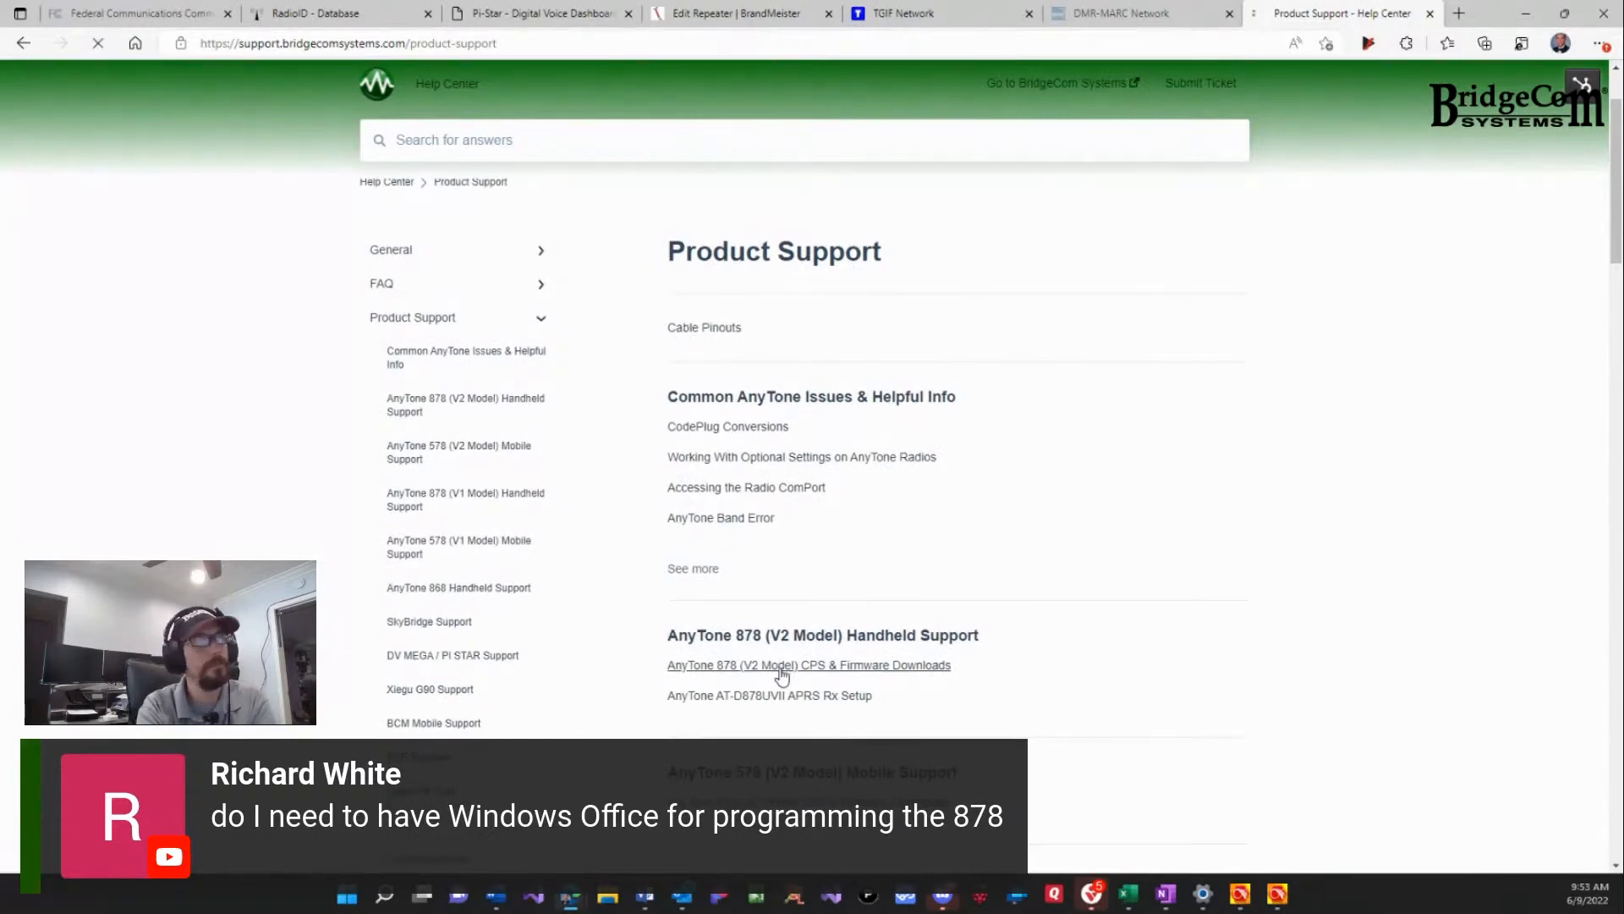
{"action": "left_click", "coordinate": [807, 664]}
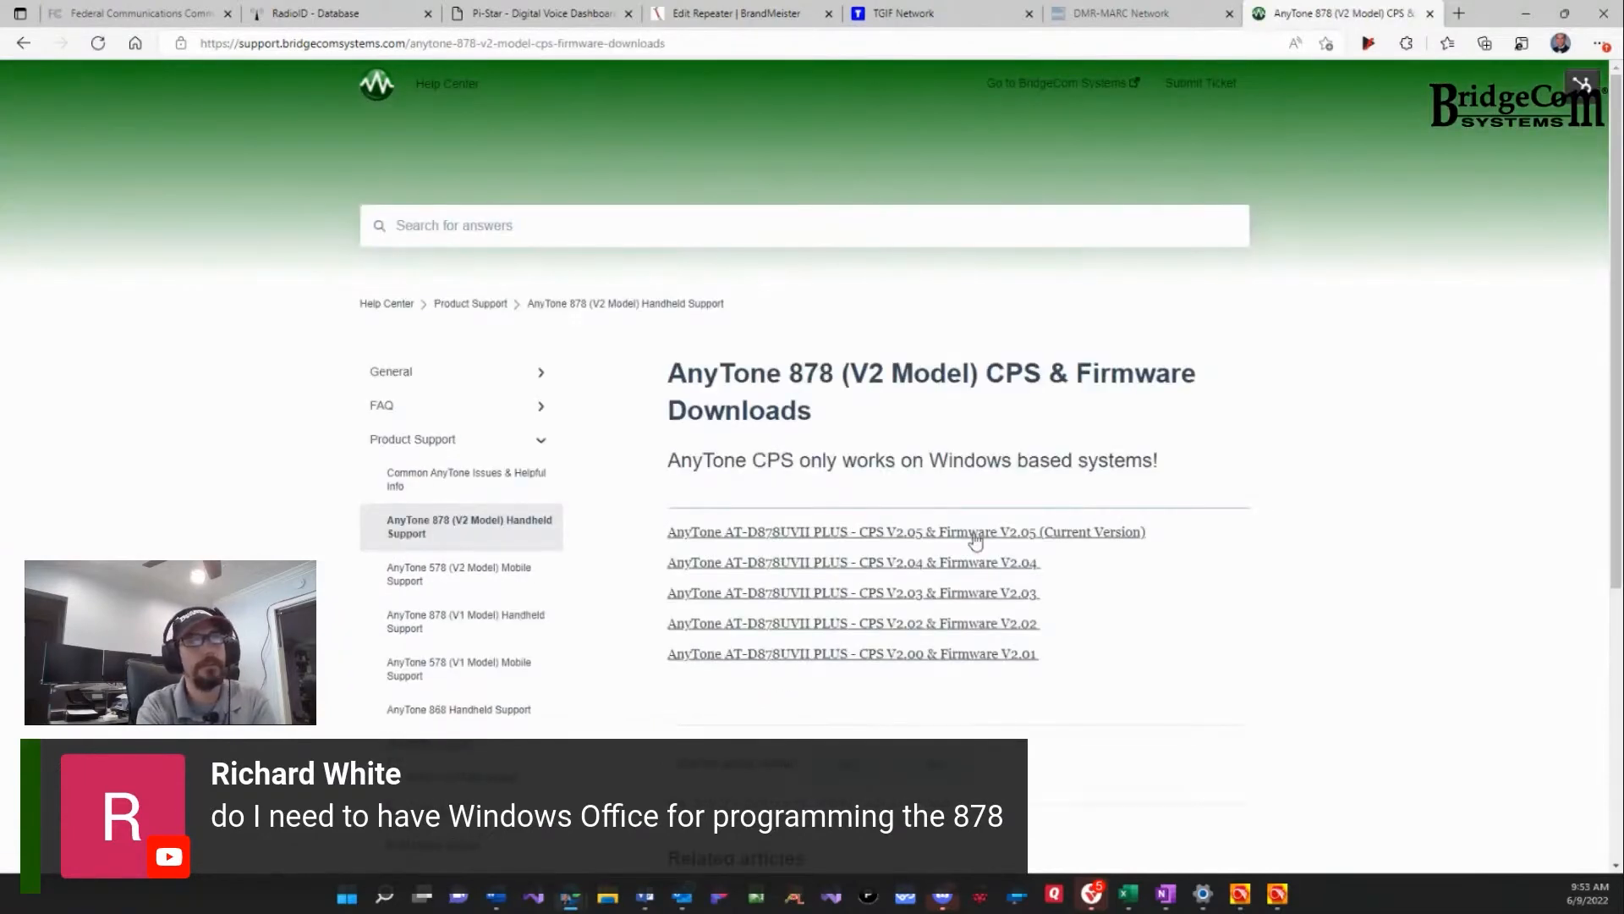